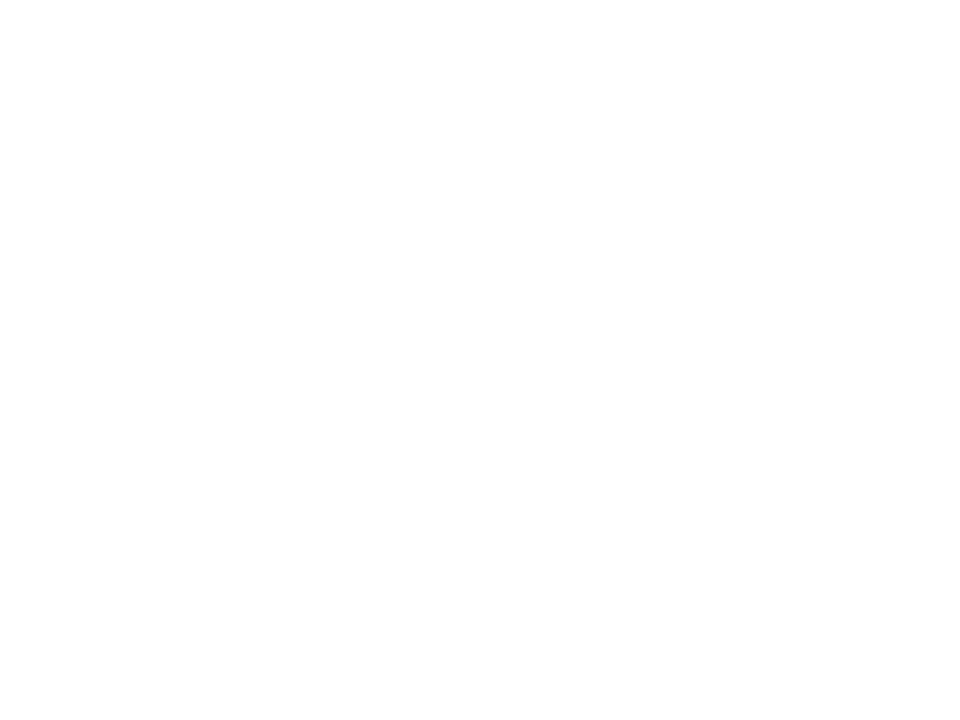
Step: Draw a short horizontal baseline stroke near the lower left of the canvas
{"action": "left_click_drag", "start_coordinate": [123, 571], "coordinate": [215, 569]}
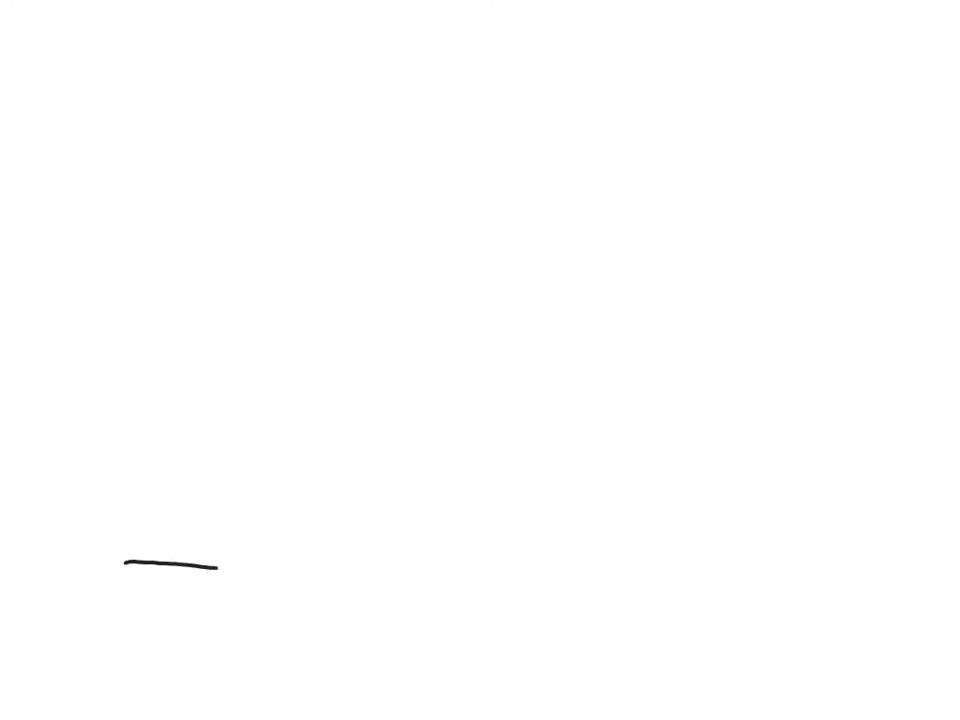
Step: Lengthen the baseline, cross it with a tick, and handwrite 'Beginning' beneath it
{"action": "left_click_drag", "start_coordinate": [215, 568], "coordinate": [278, 570]}
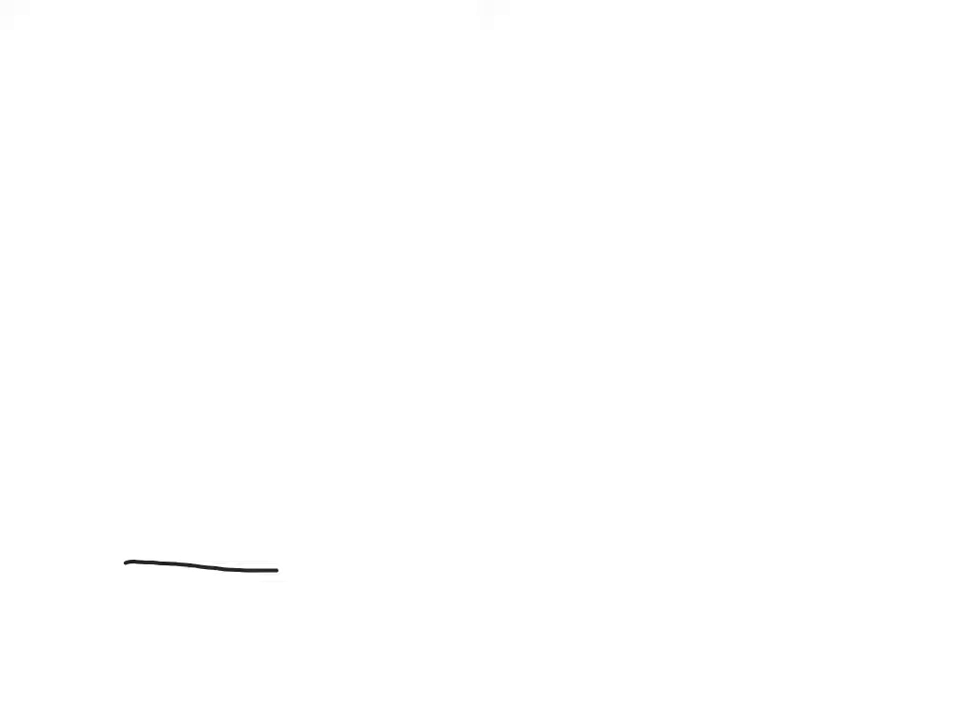
{"action": "left_click_drag", "start_coordinate": [205, 527], "coordinate": [207, 593]}
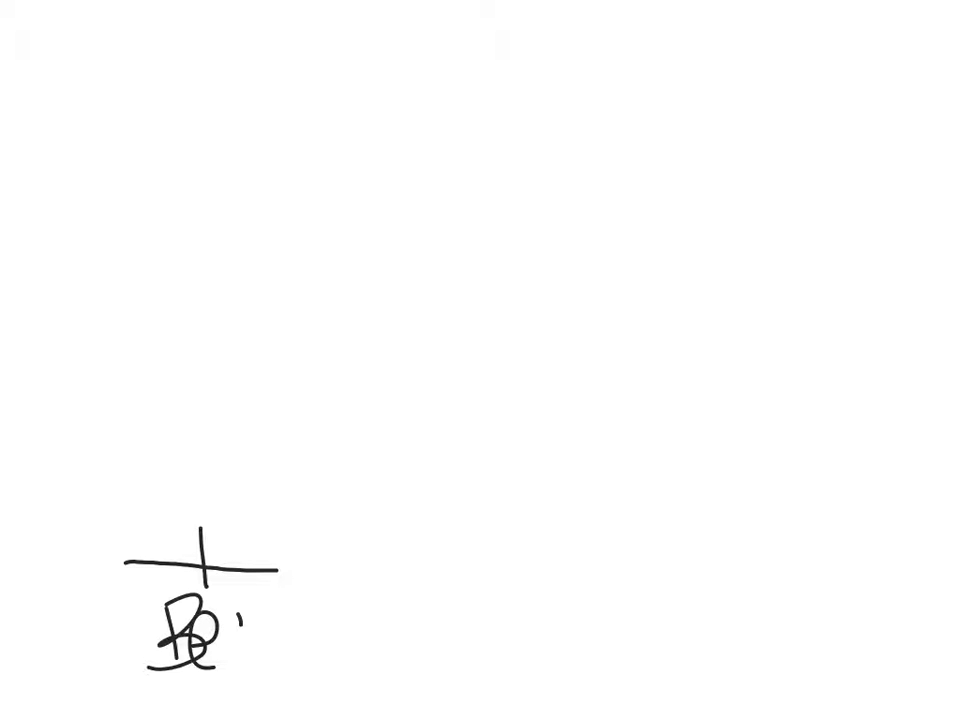
{"action": "left_click_drag", "start_coordinate": [210, 620], "coordinate": [360, 620]}
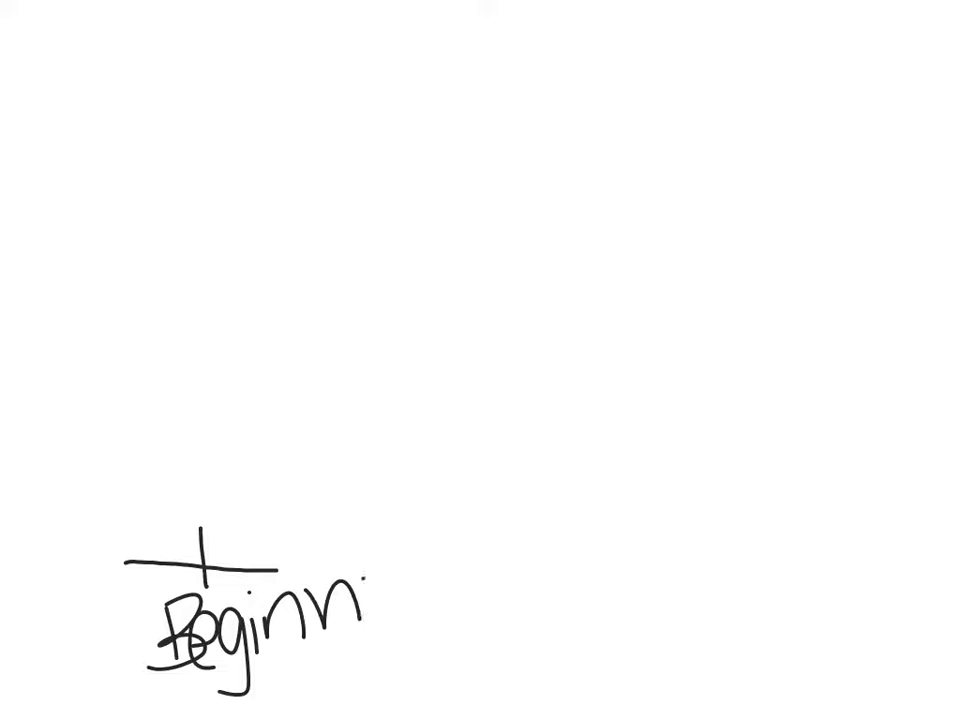
{"action": "left_click_drag", "start_coordinate": [360, 600], "coordinate": [460, 595]}
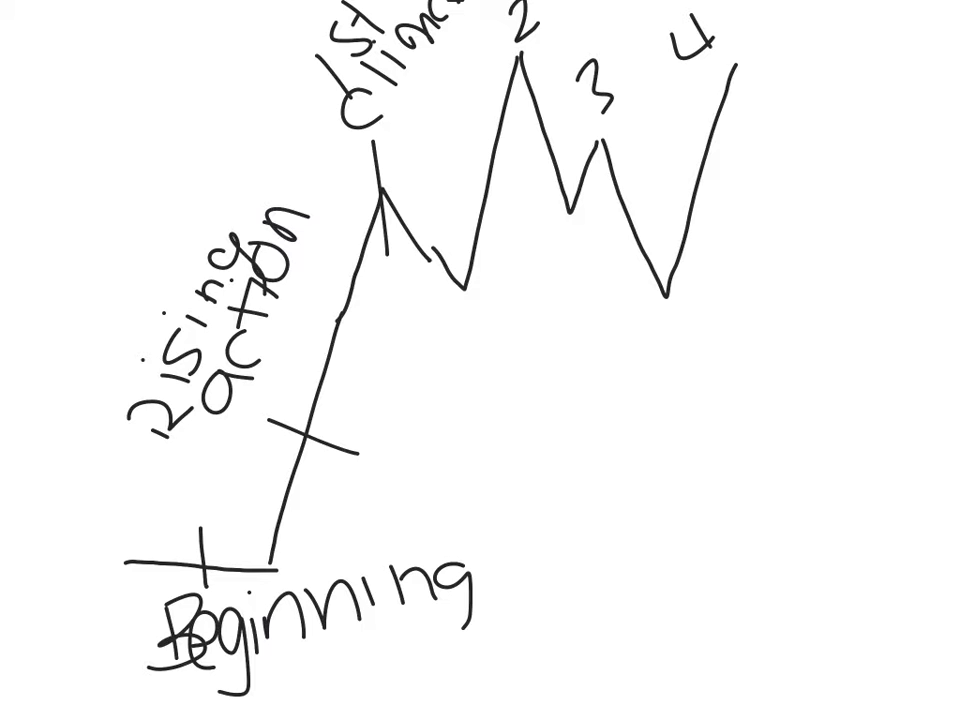
Step: Draw the falling-action slope descending rightward from peak 4
{"action": "left_click_drag", "start_coordinate": [740, 60], "coordinate": [850, 400]}
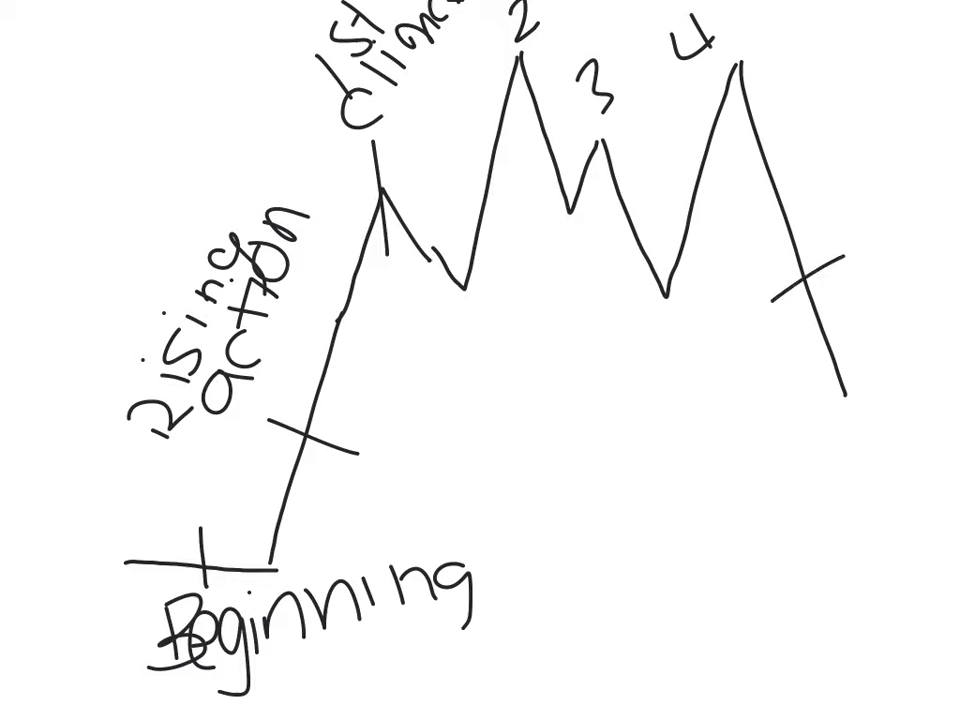